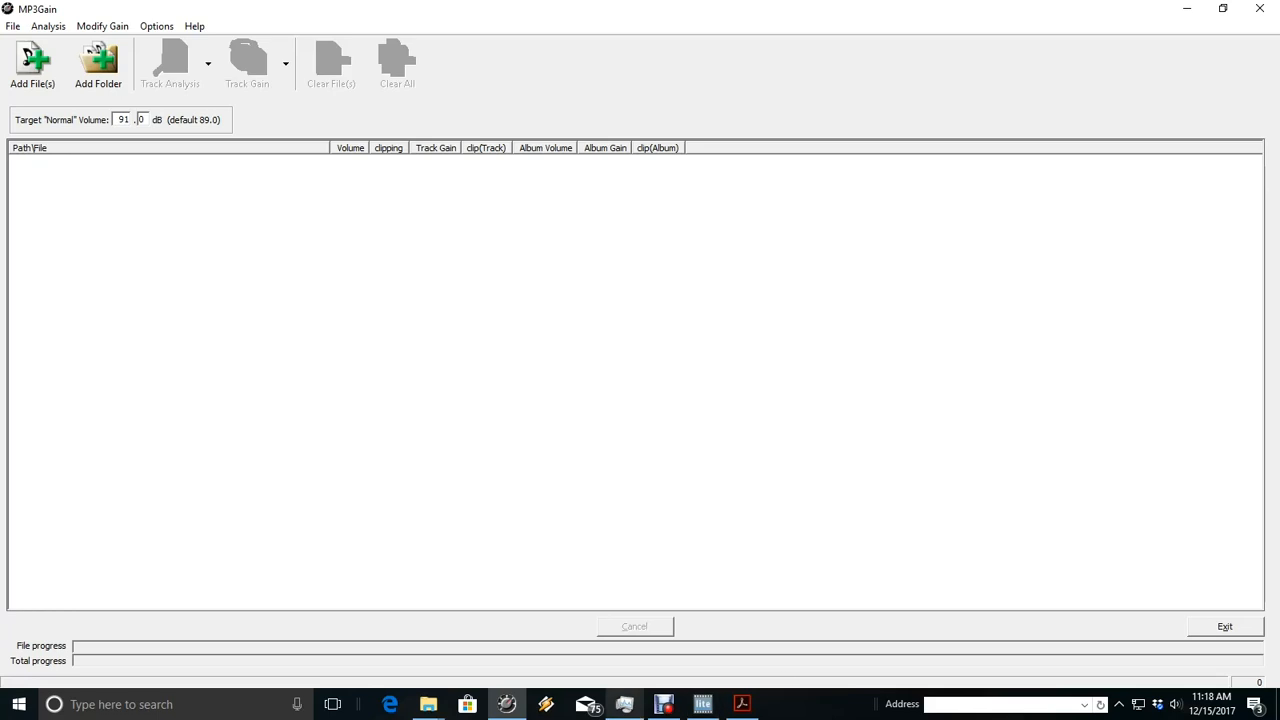
mouse_move(506, 704)
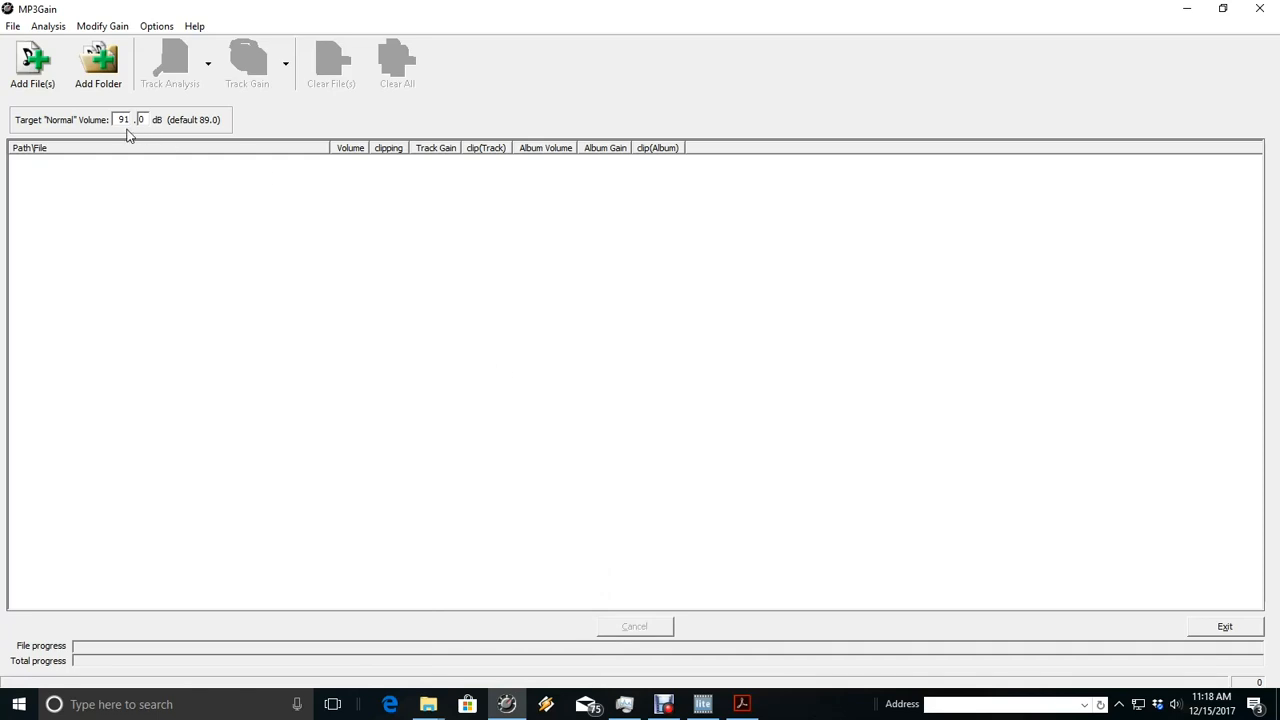
mouse_move(116, 128)
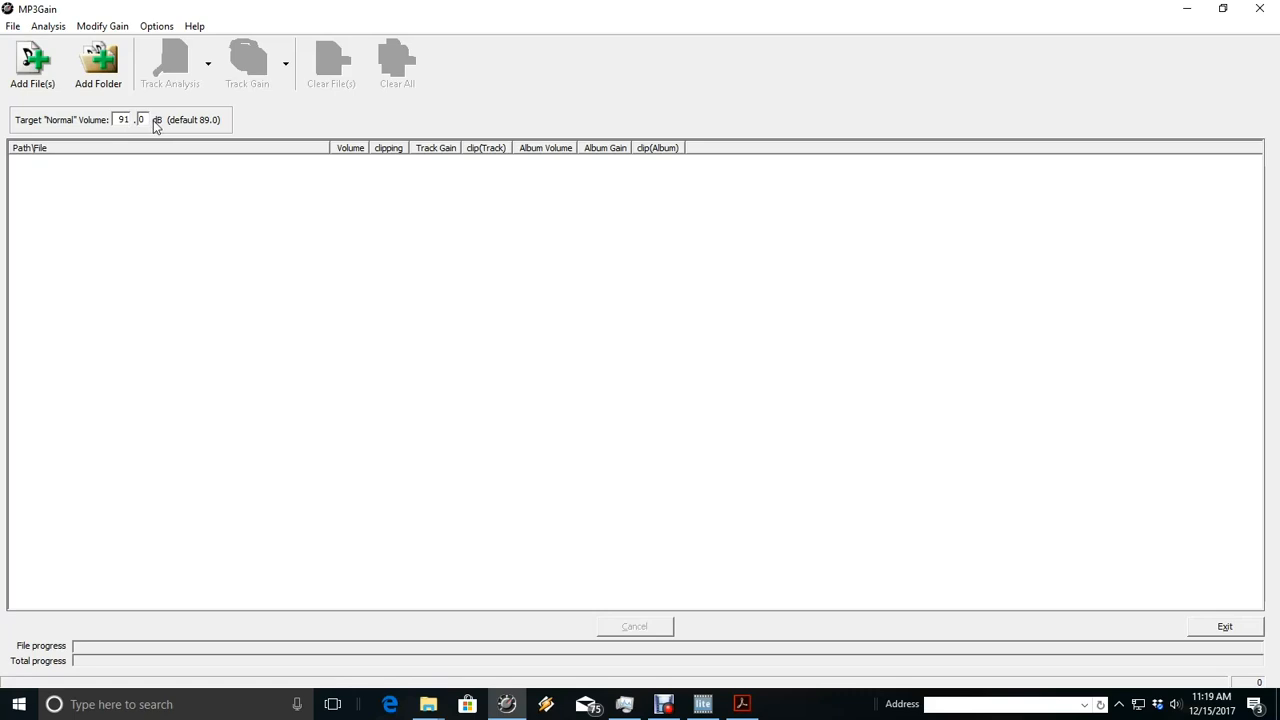
mouse_move(184, 128)
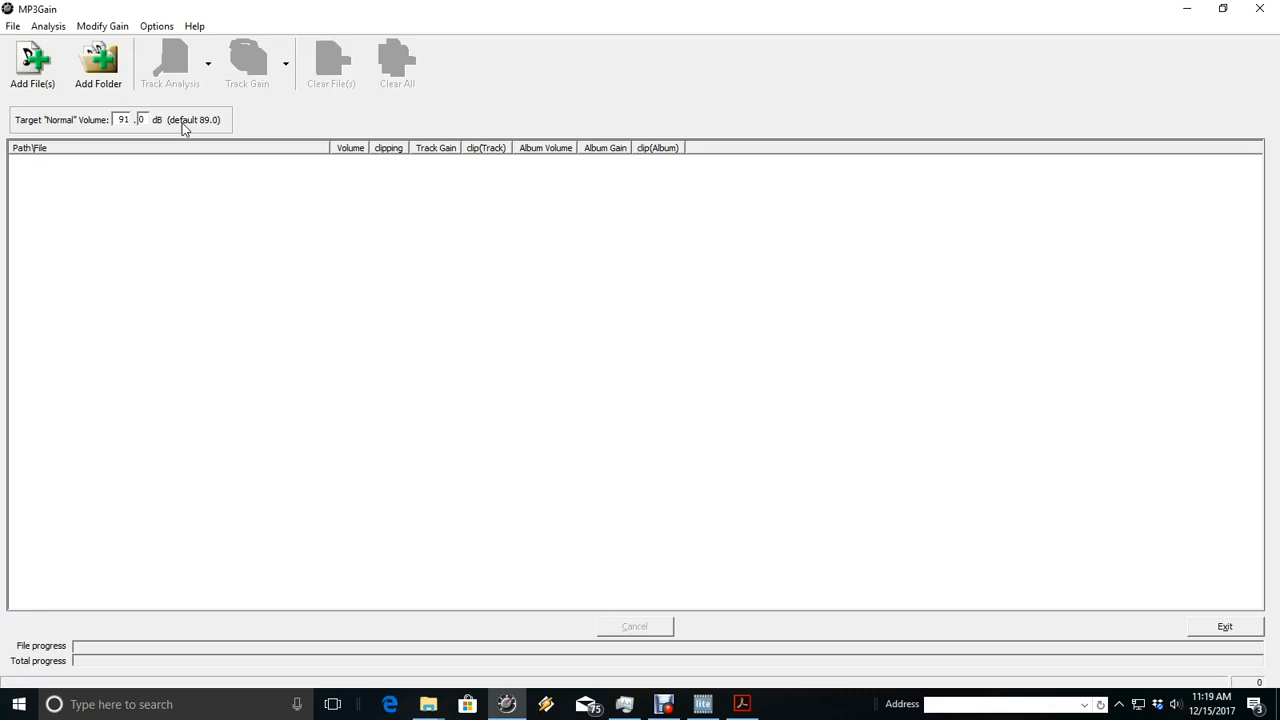
mouse_move(98, 84)
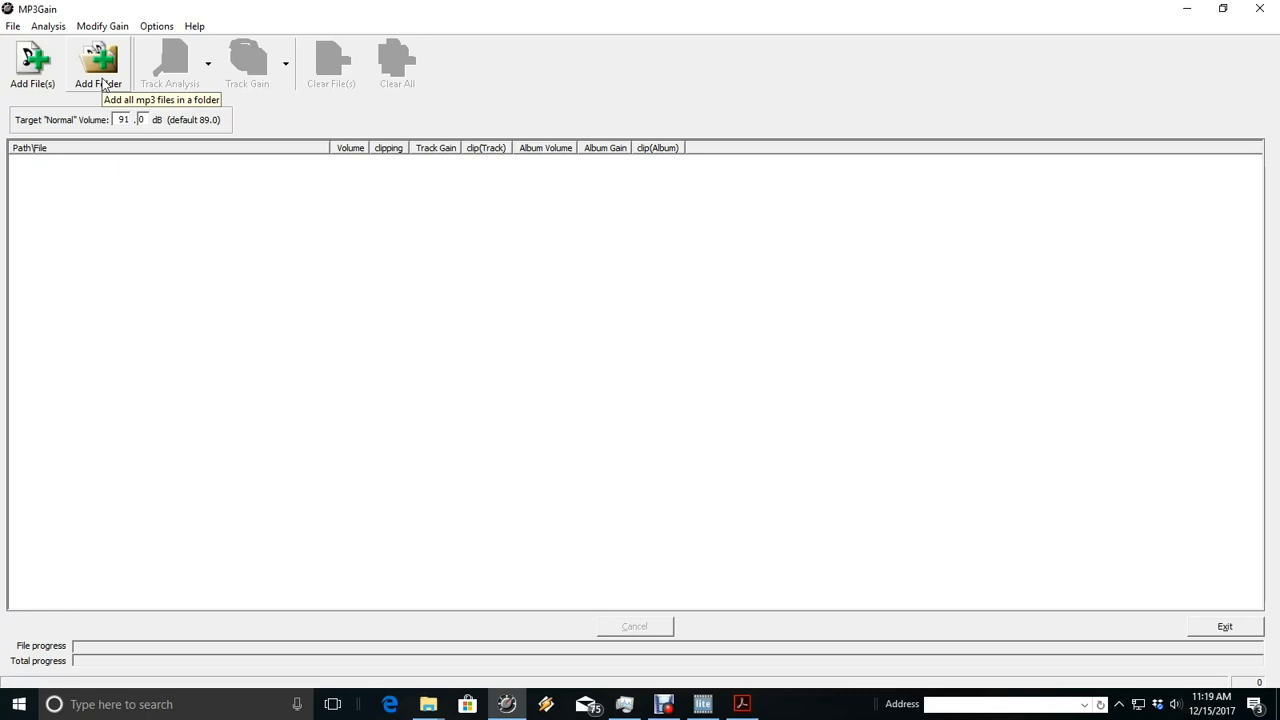
Add the whole Sweeps folder under Audio Files so its MP3s fill the file list
left_click(98, 62)
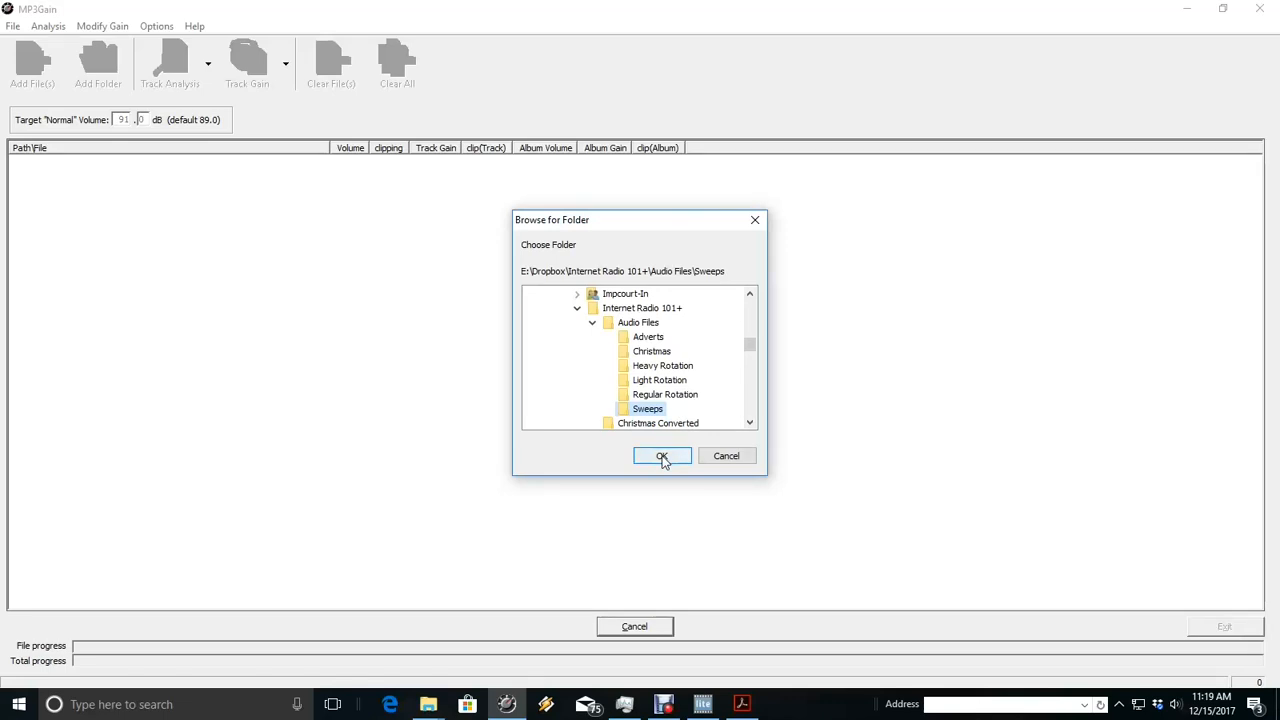
left_click(662, 456)
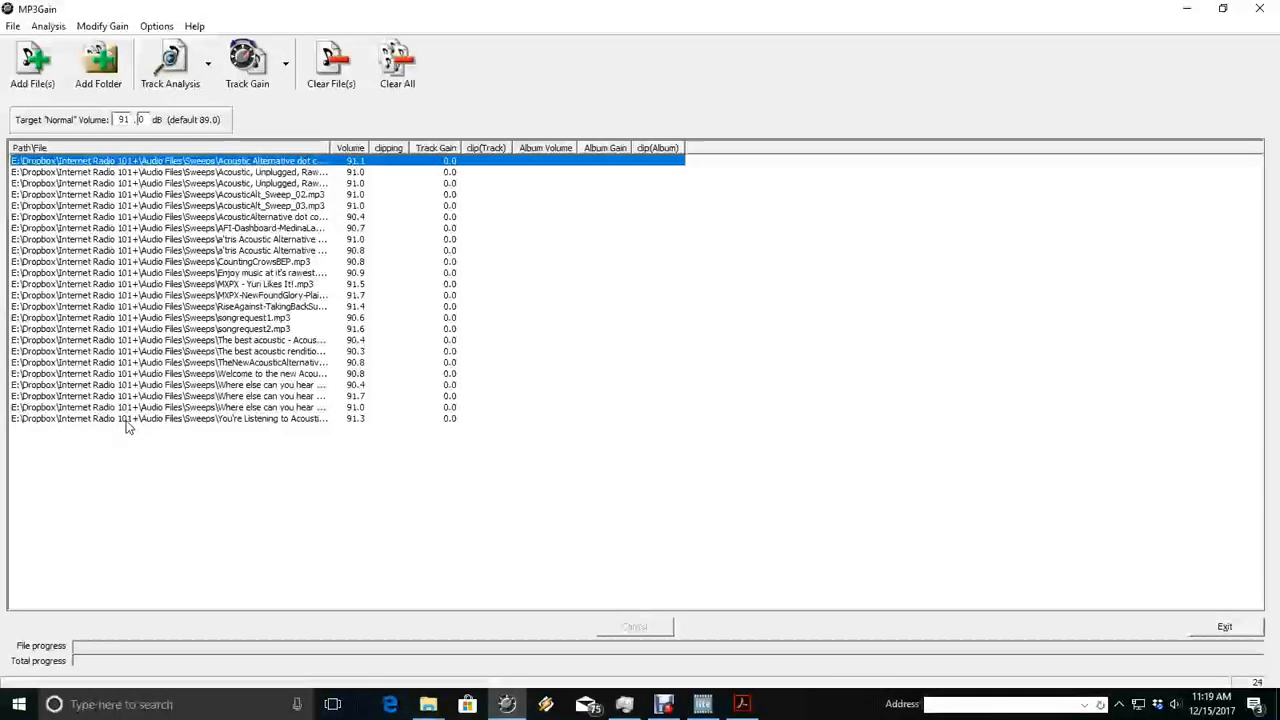
Select every loaded Sweeps track in the list with Ctrl+A
key("ctrl+a")
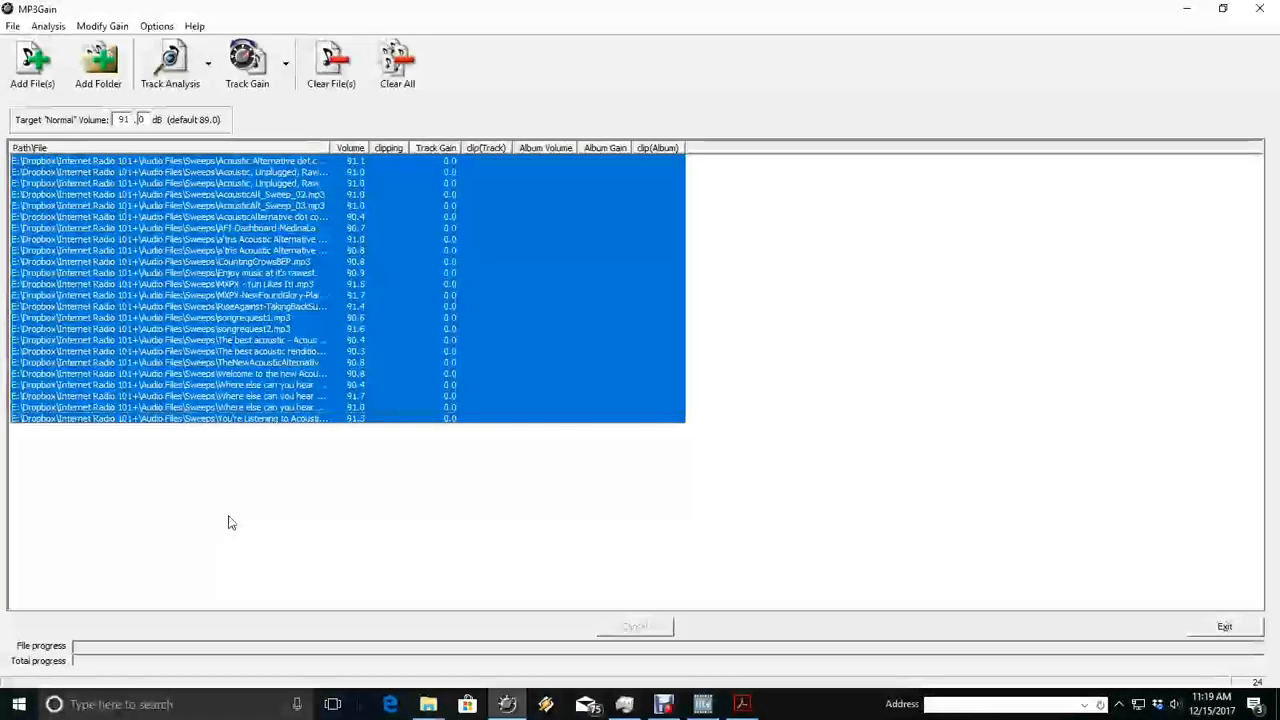
mouse_move(176, 58)
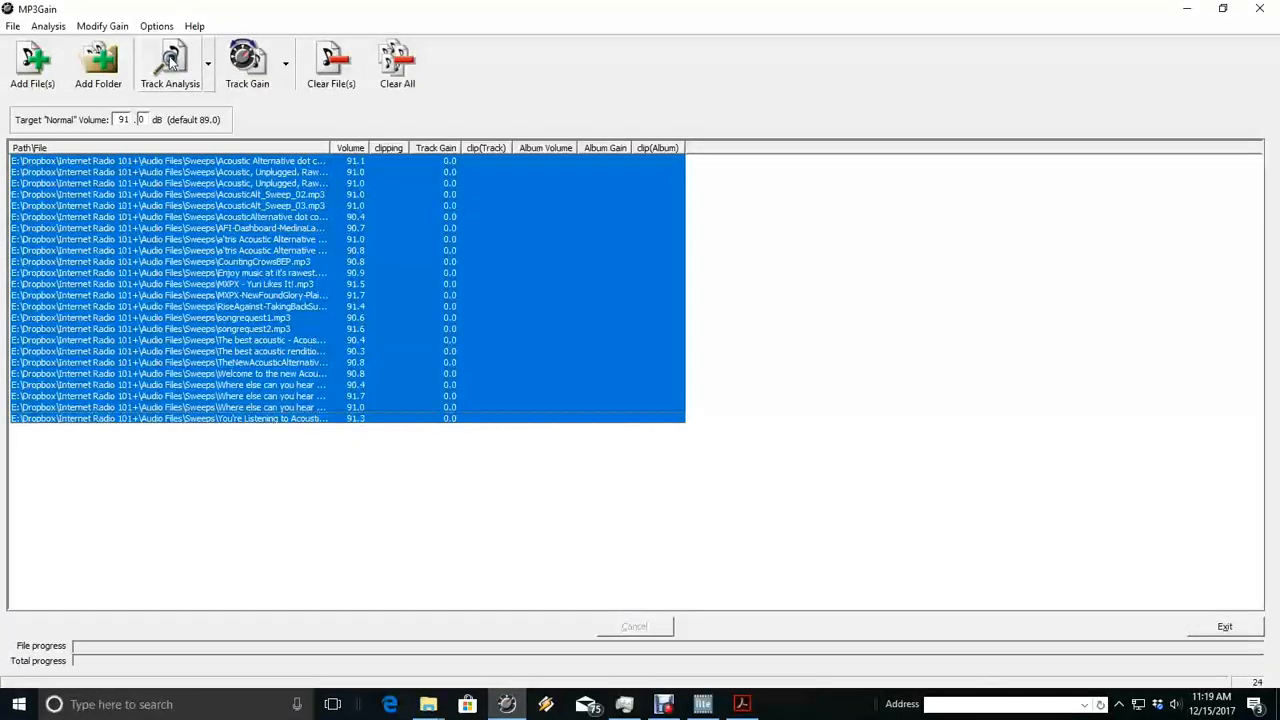
mouse_move(392, 288)
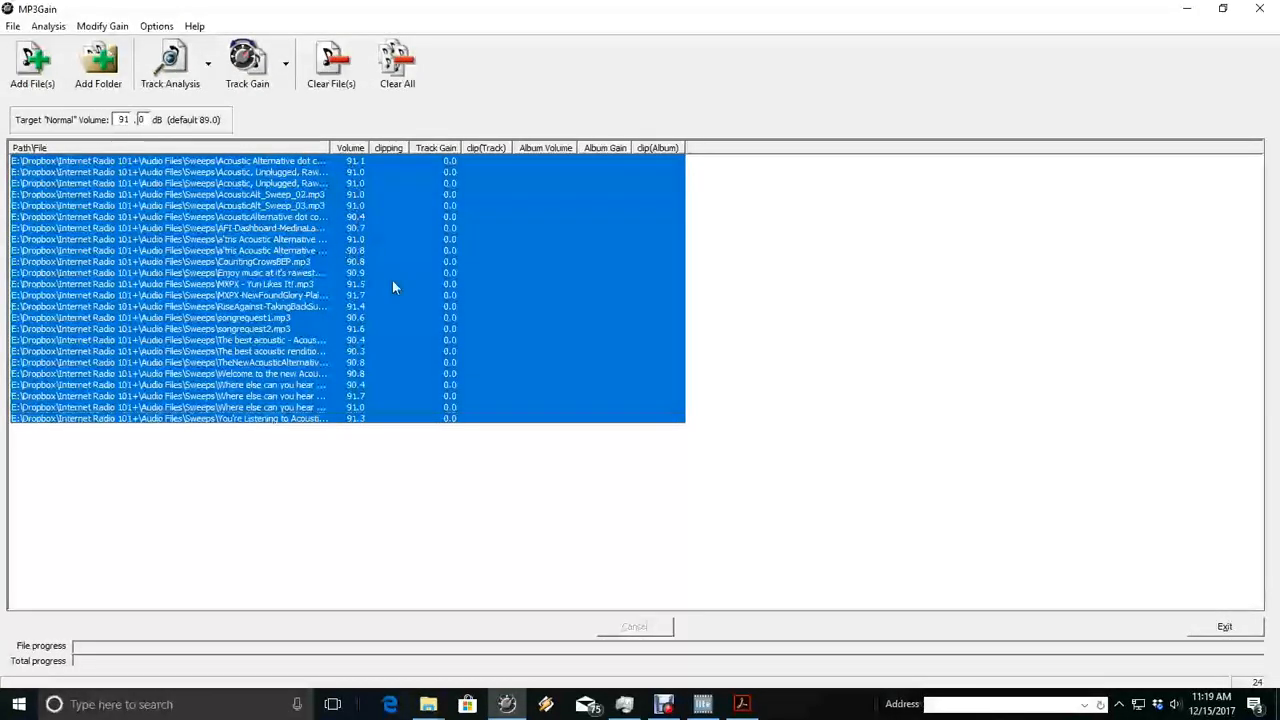
mouse_move(450, 170)
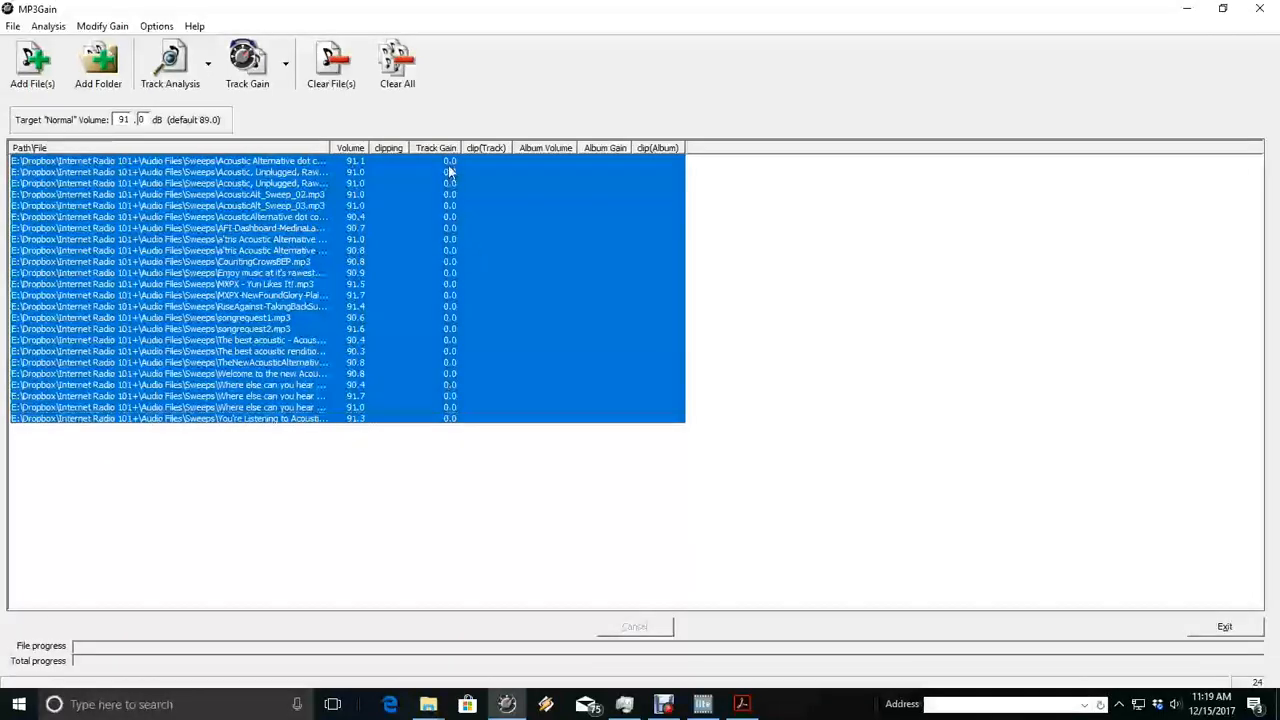
mouse_move(456, 442)
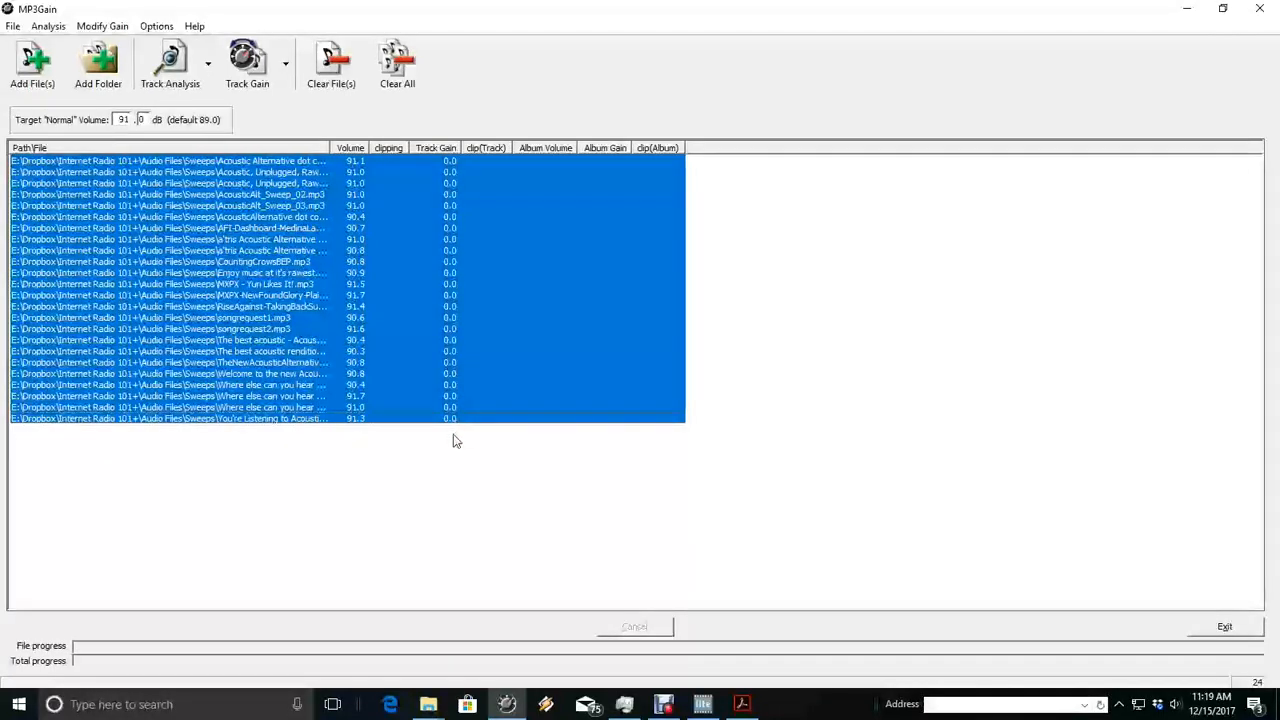
mouse_move(446, 492)
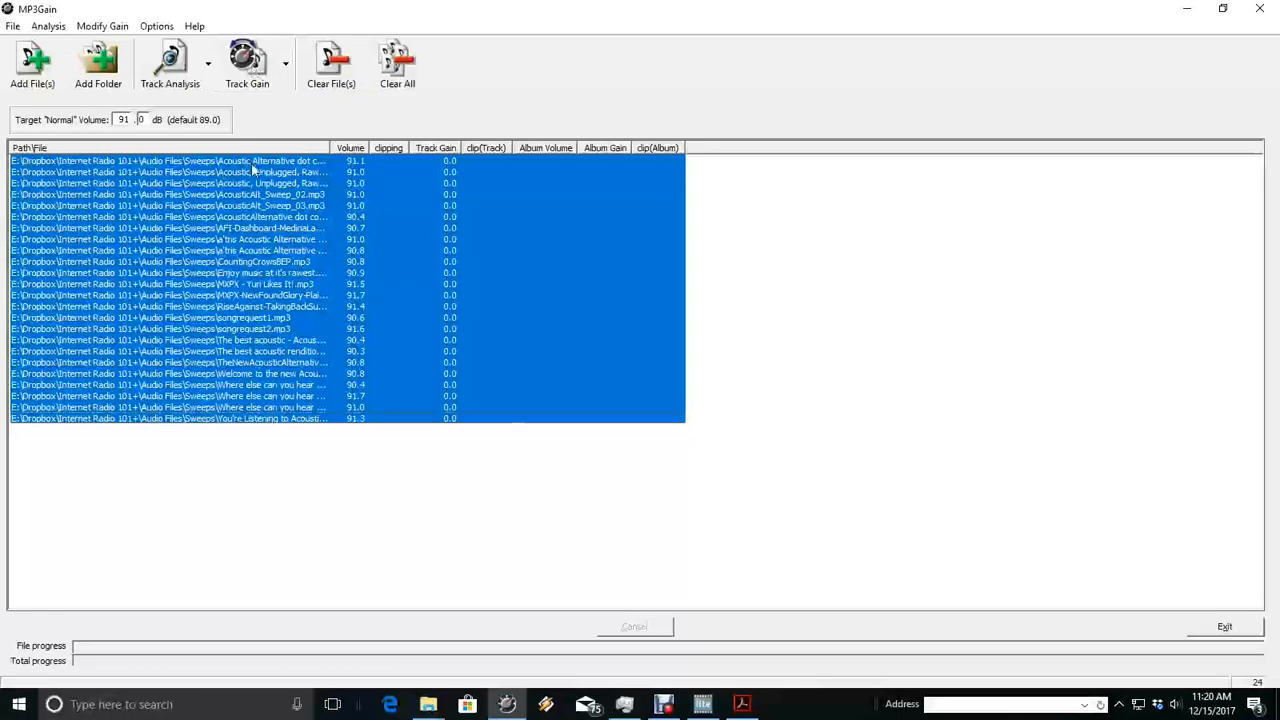
mouse_move(296, 330)
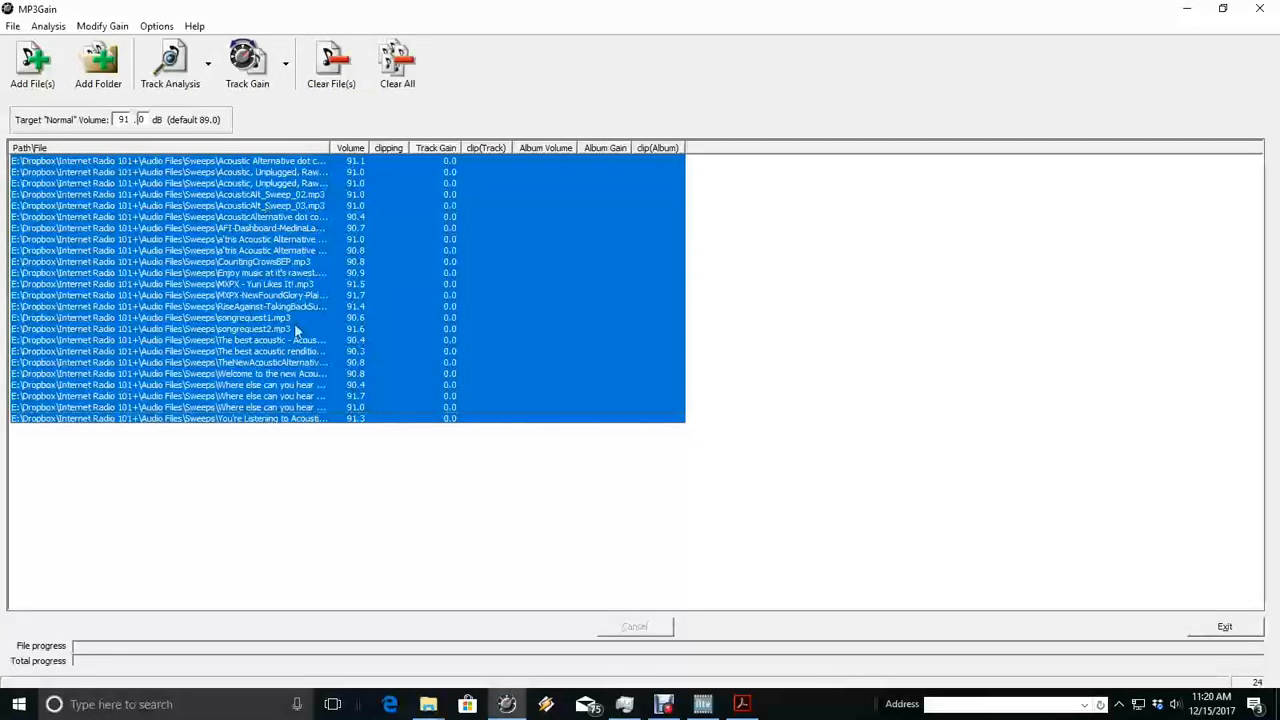
mouse_move(378, 176)
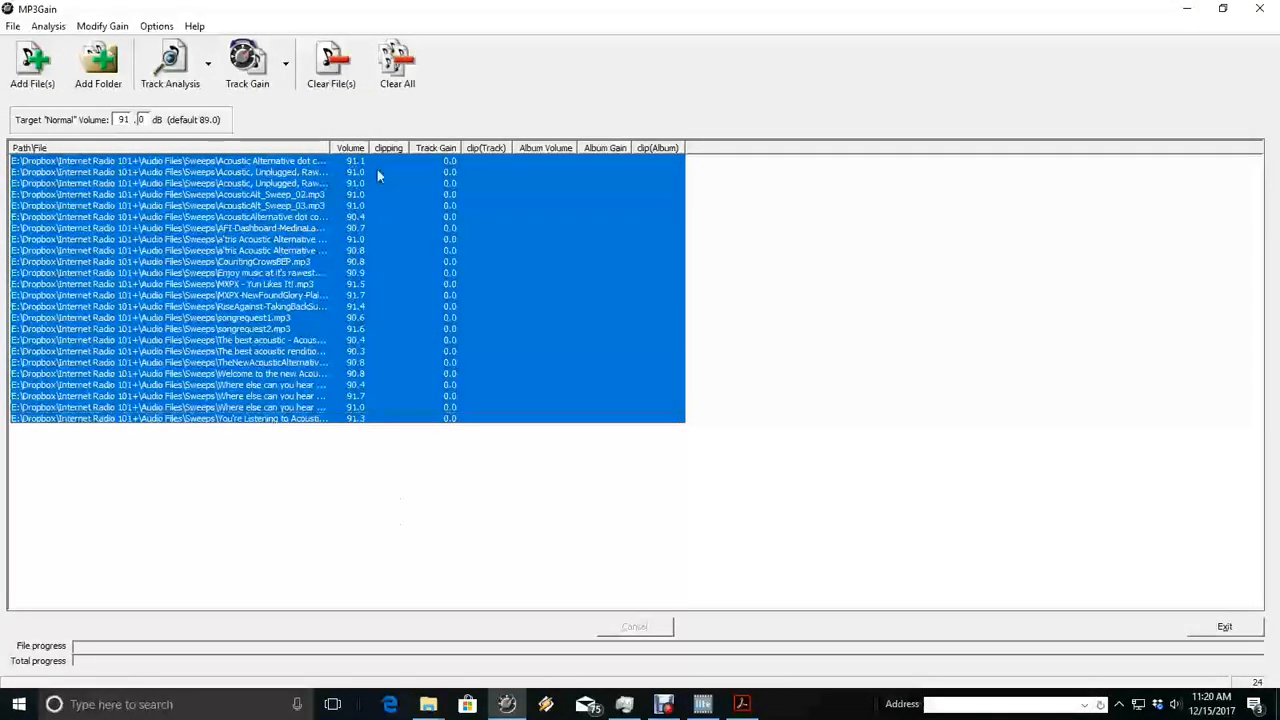
mouse_move(390, 284)
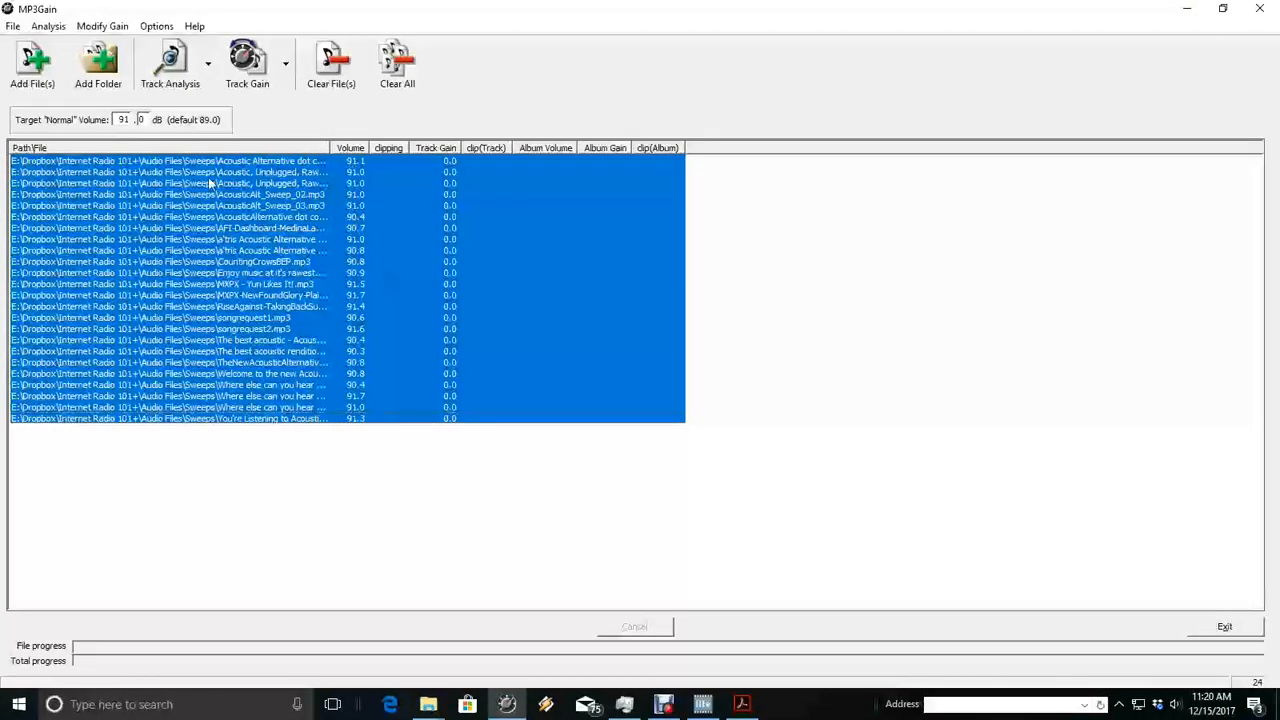
mouse_move(98, 78)
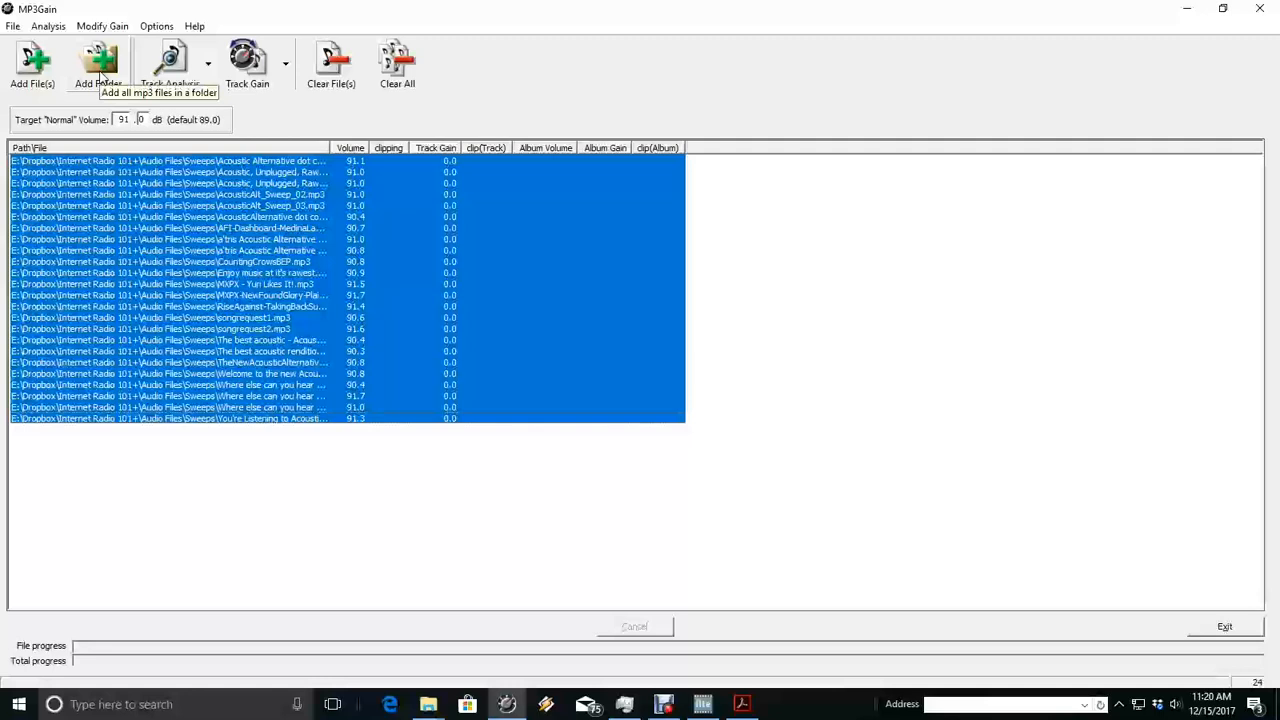
mouse_move(396, 62)
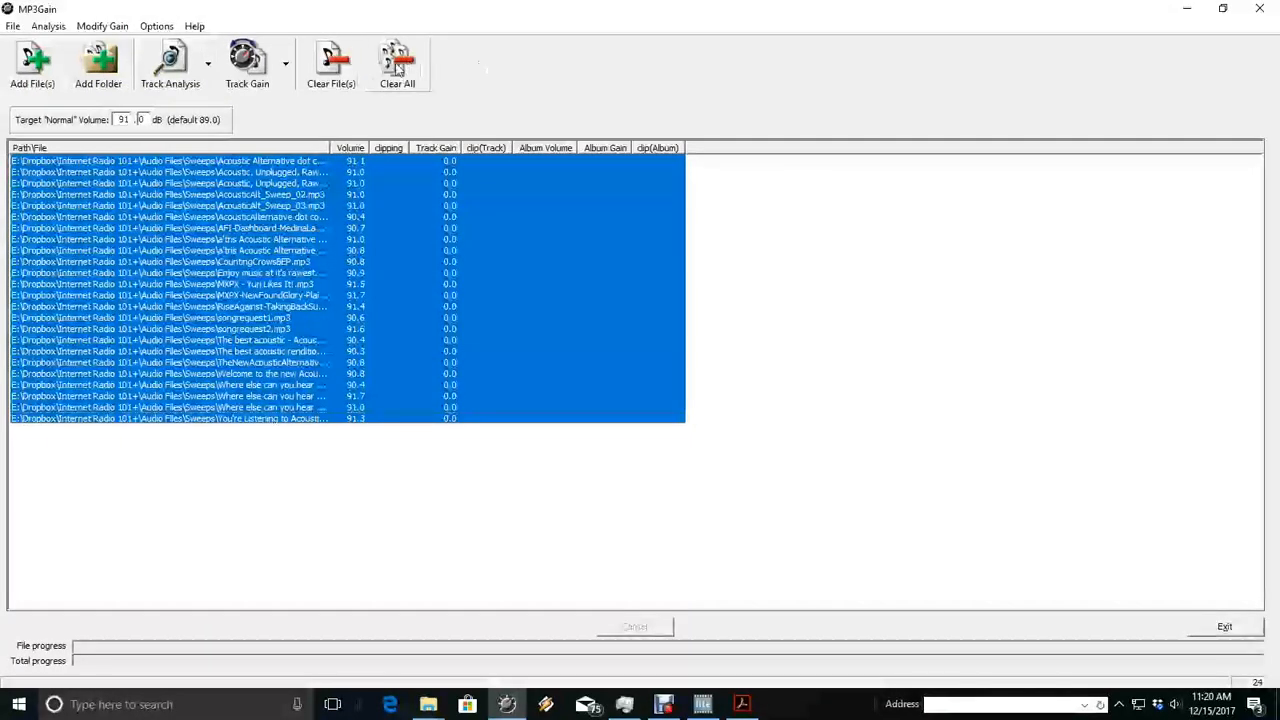
Start adding another folder and choose Regular Rotation in Browse for Folder
left_click(98, 60)
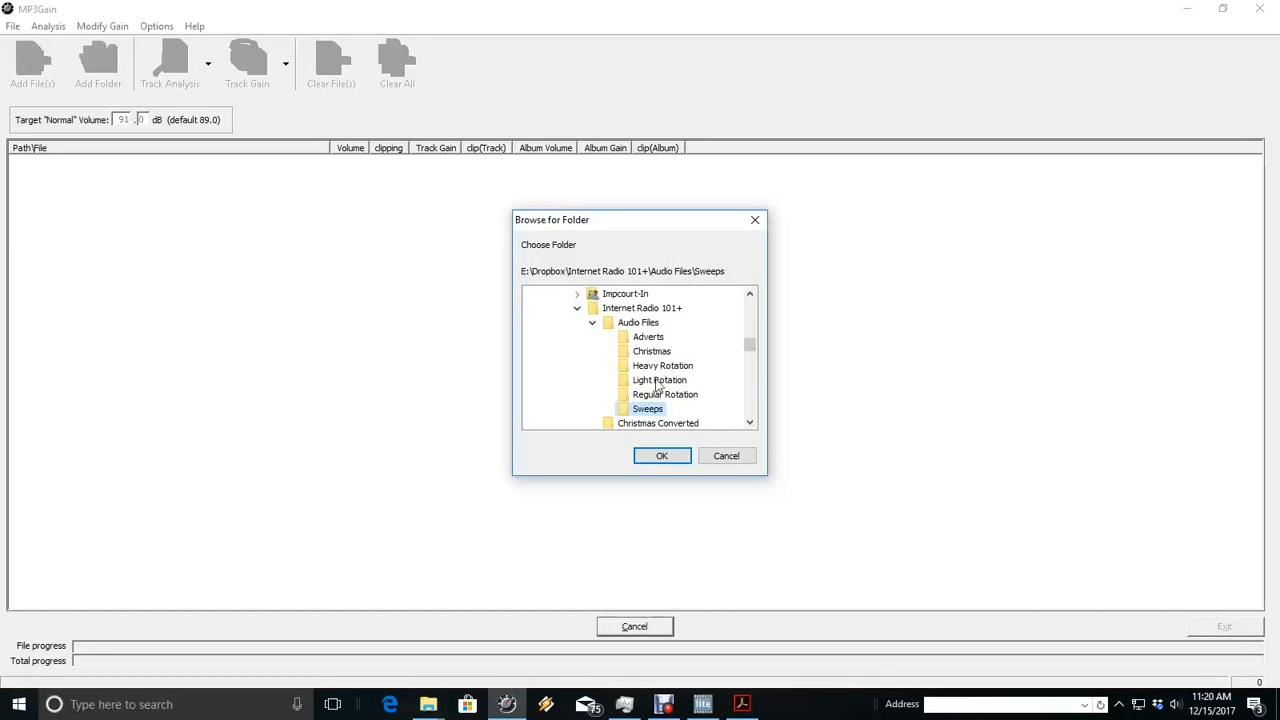
left_click(664, 394)
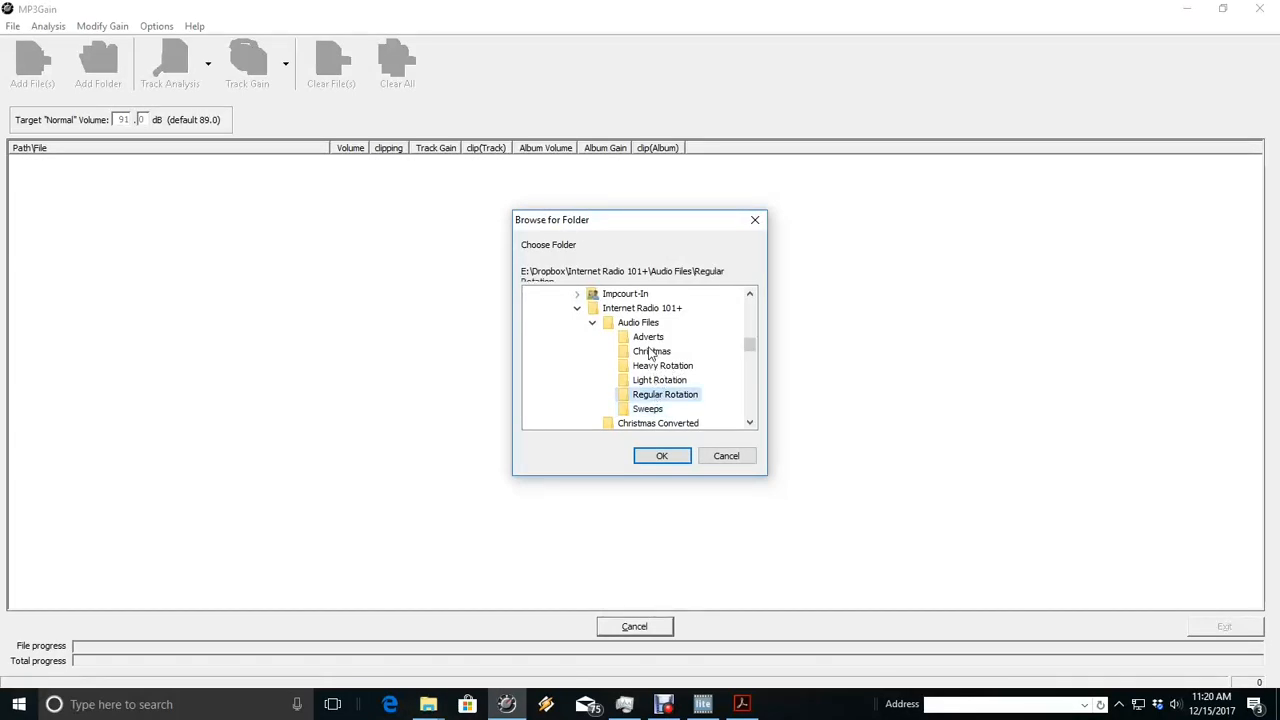